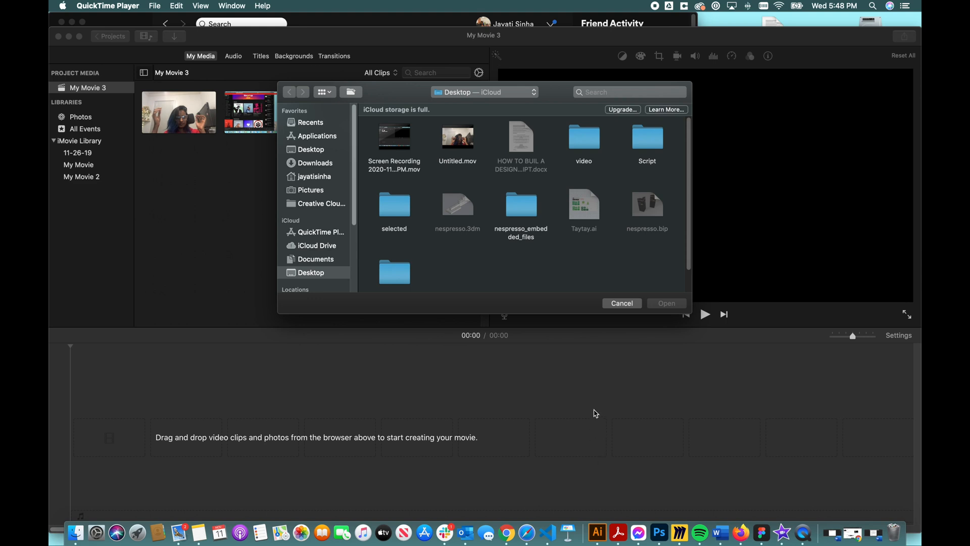
pyautogui.moveTo(593, 413)
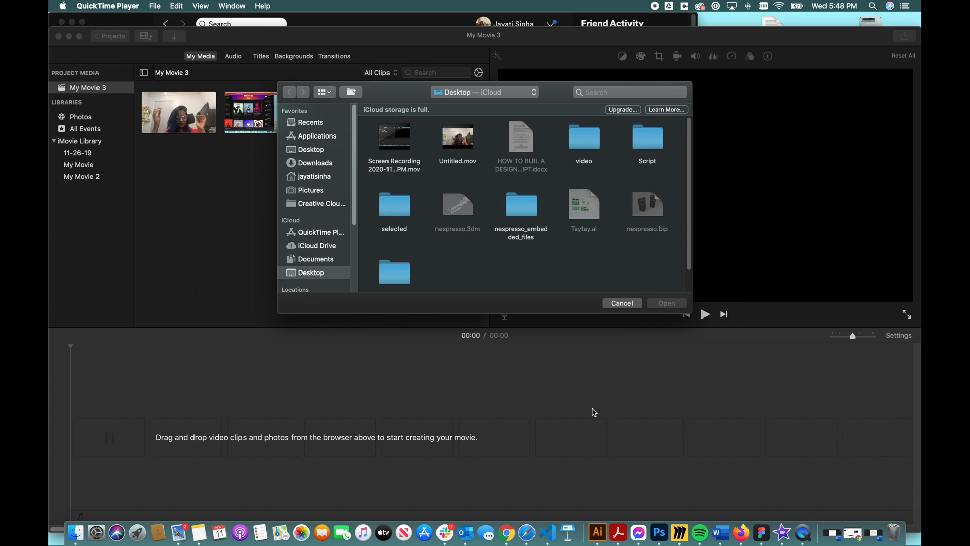
pyautogui.moveTo(423, 160)
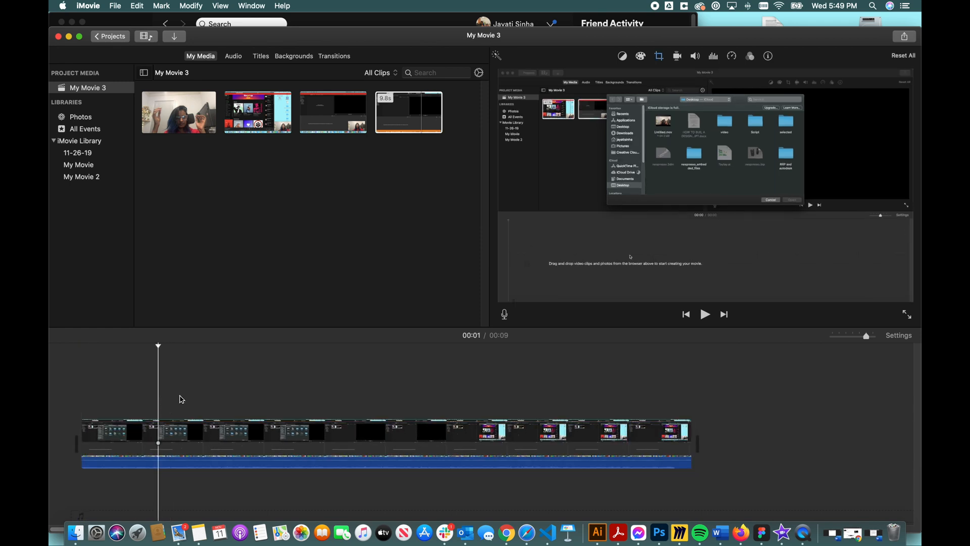
# Place the nine-second screen recording on the timeline and preview it at four seconds.
pyautogui.click(704, 313)
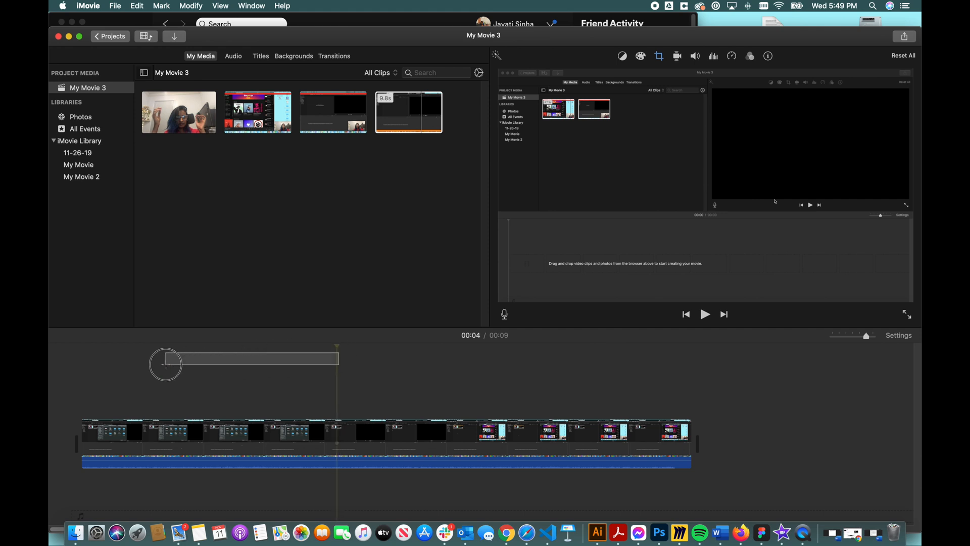
# Select the webcam clip in My Media to overlay above the screen recording.
pyautogui.click(178, 112)
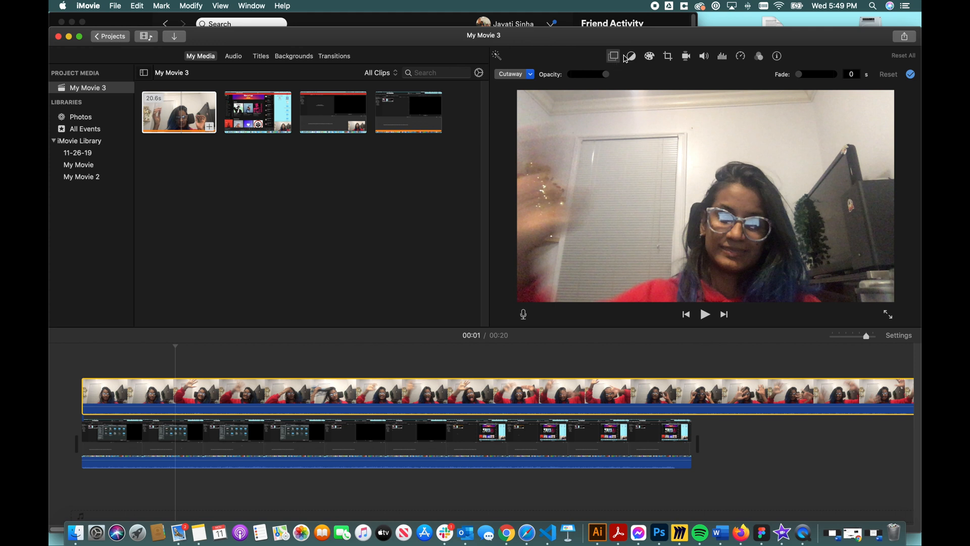
# Switch the webcam overlay style from Cutaway to Picture in Picture.
pyautogui.click(514, 74)
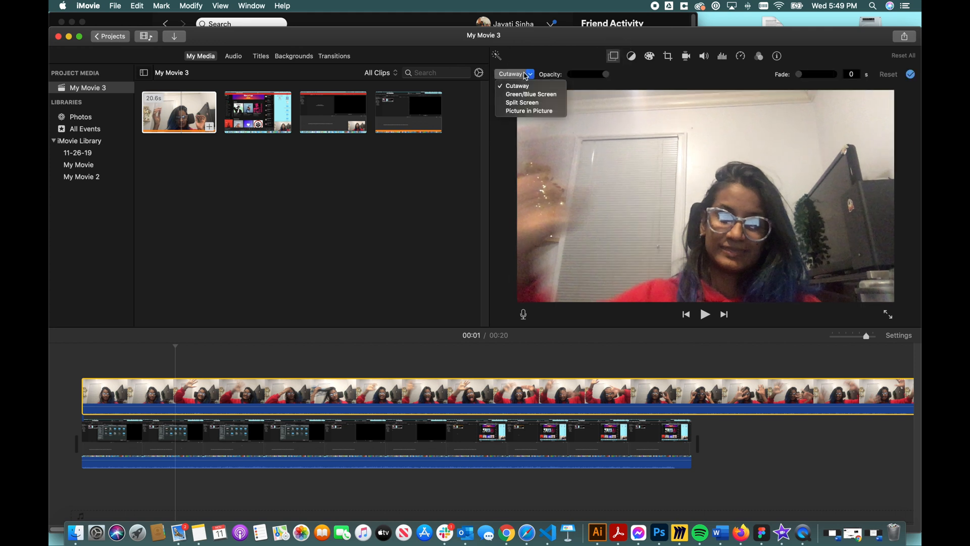
pyautogui.click(530, 111)
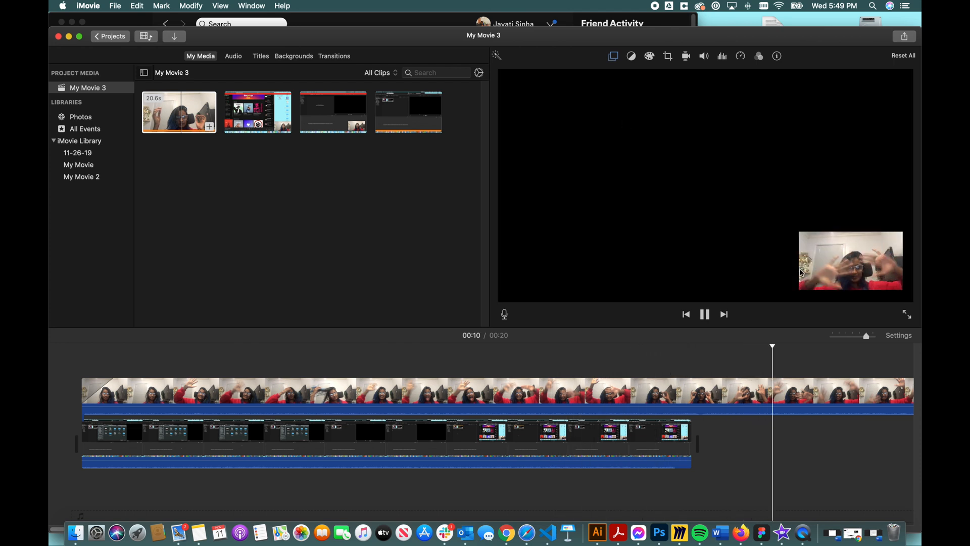
# Show the Email, YouTube, Vimeo and Export File share options and stop playback.
pyautogui.click(904, 36)
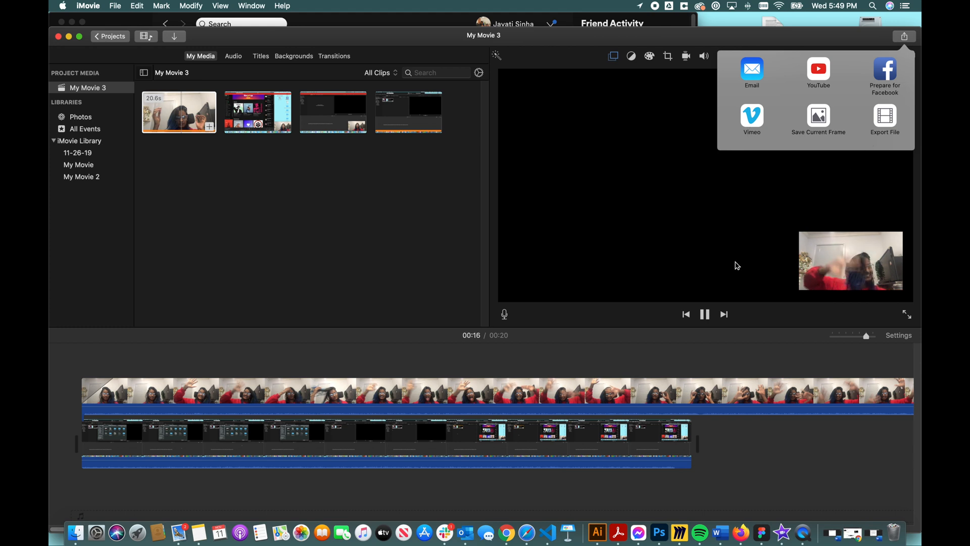
pyautogui.click(704, 314)
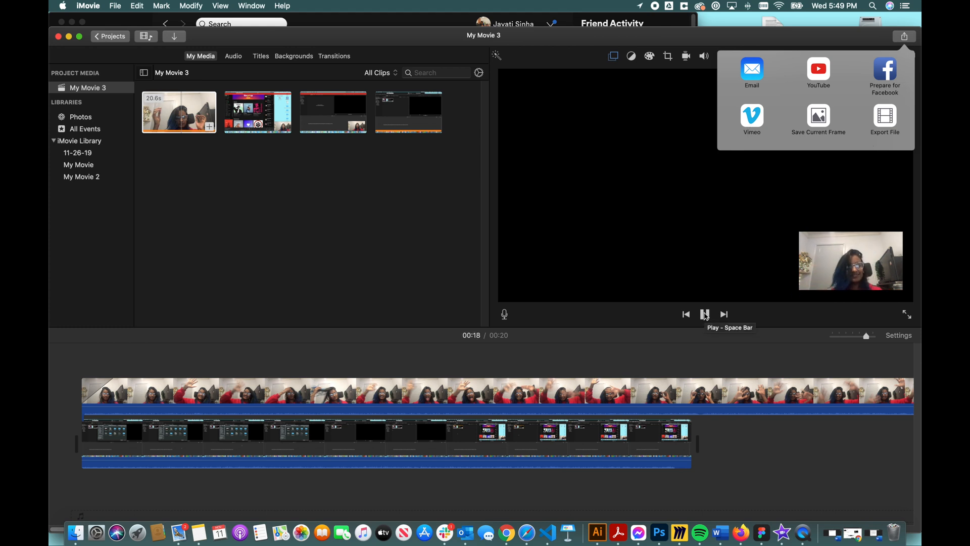